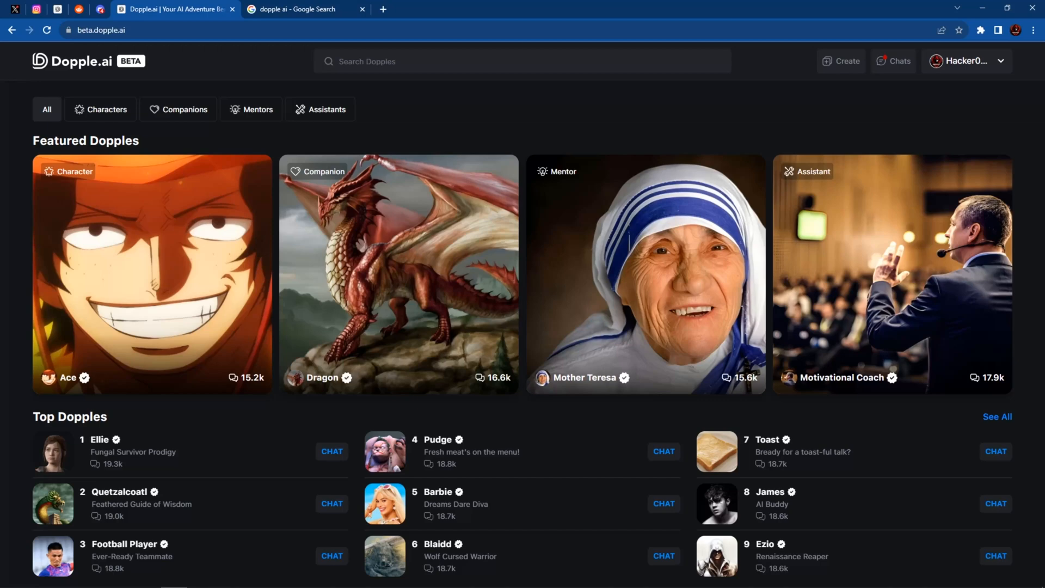
Browse the page, then bring up the Google results listing Dopple.ai, doppleai.com, a news article and Twitter
scroll(down, 3)
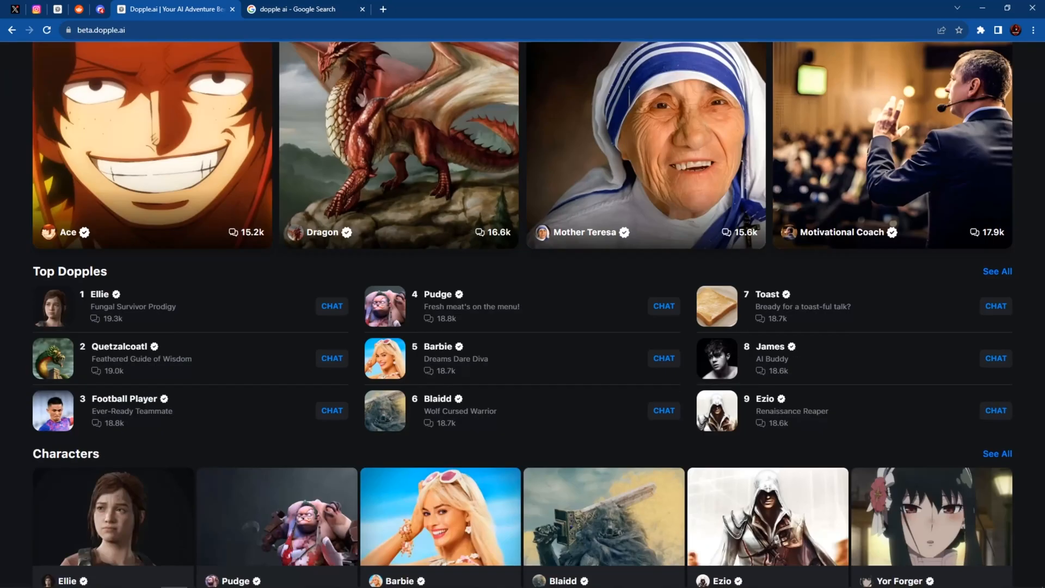
scroll(down, 3)
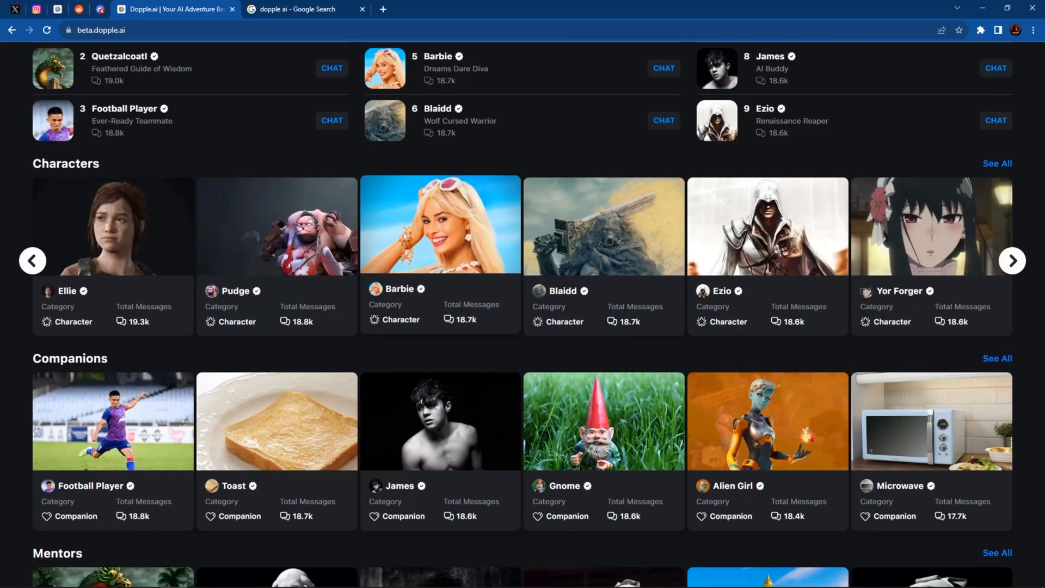
scroll(up, 3)
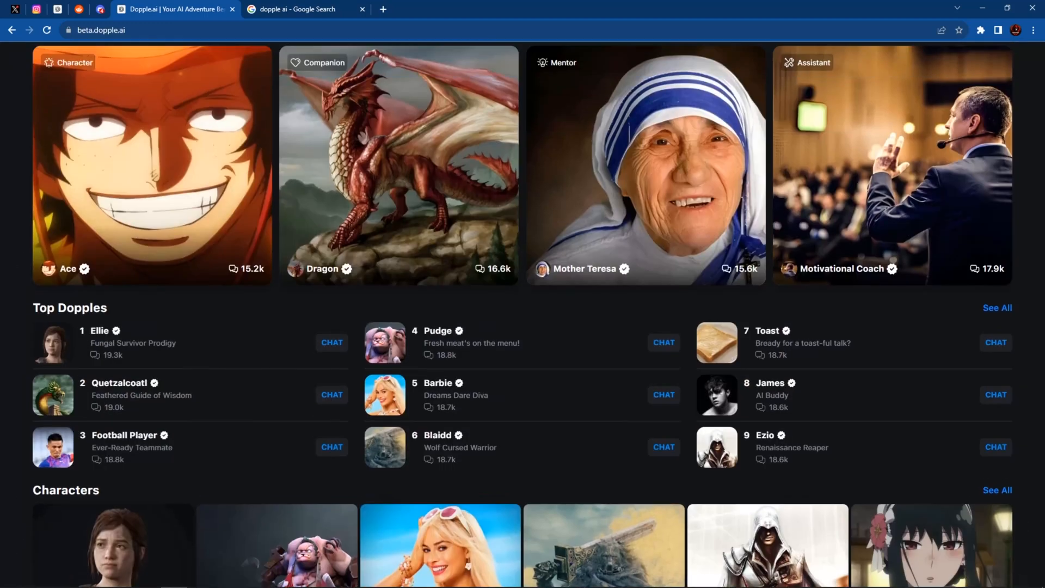
scroll(up, 3)
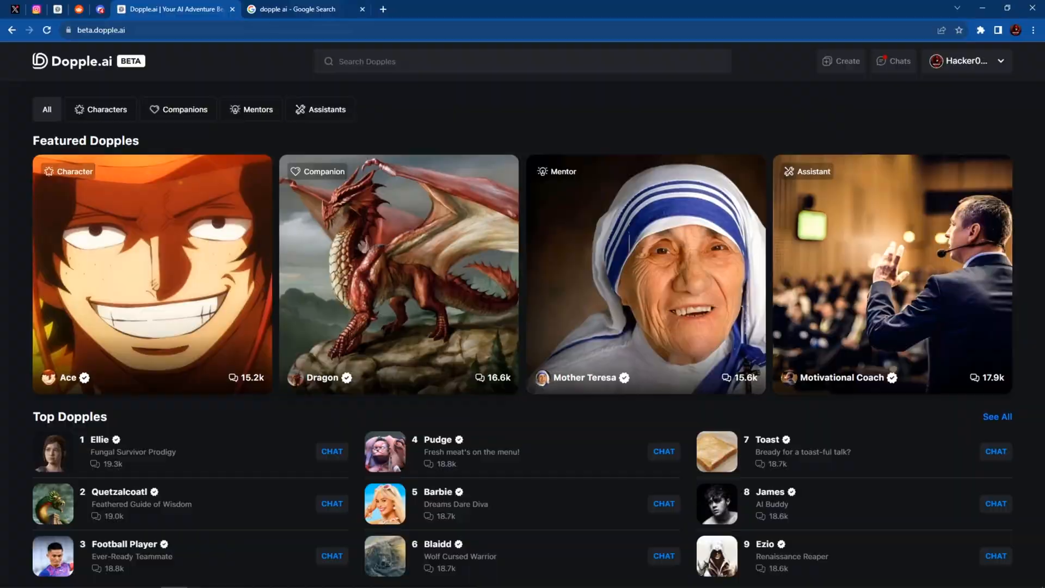
click(303, 9)
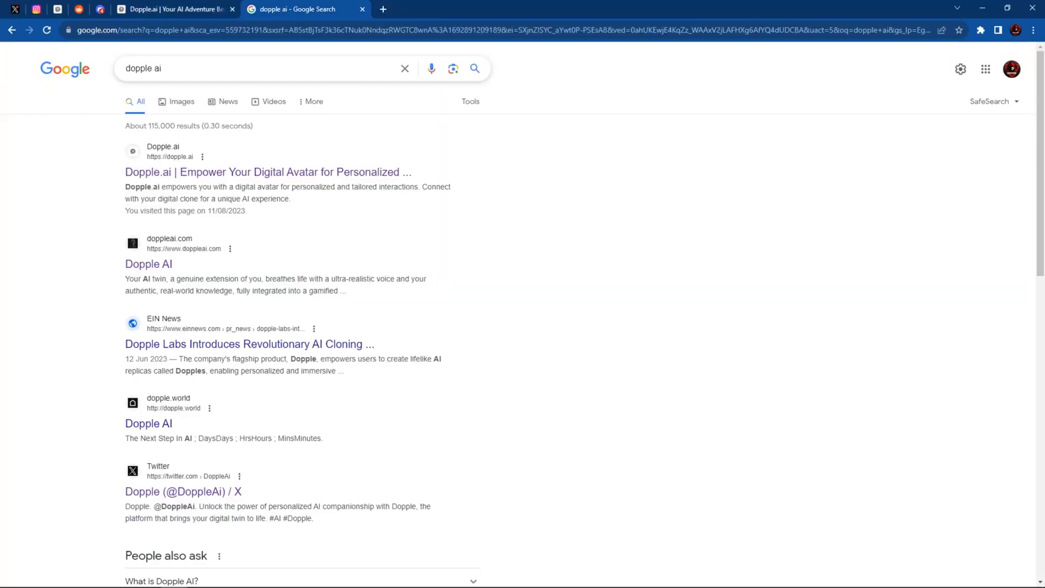
mouse_move(267, 172)
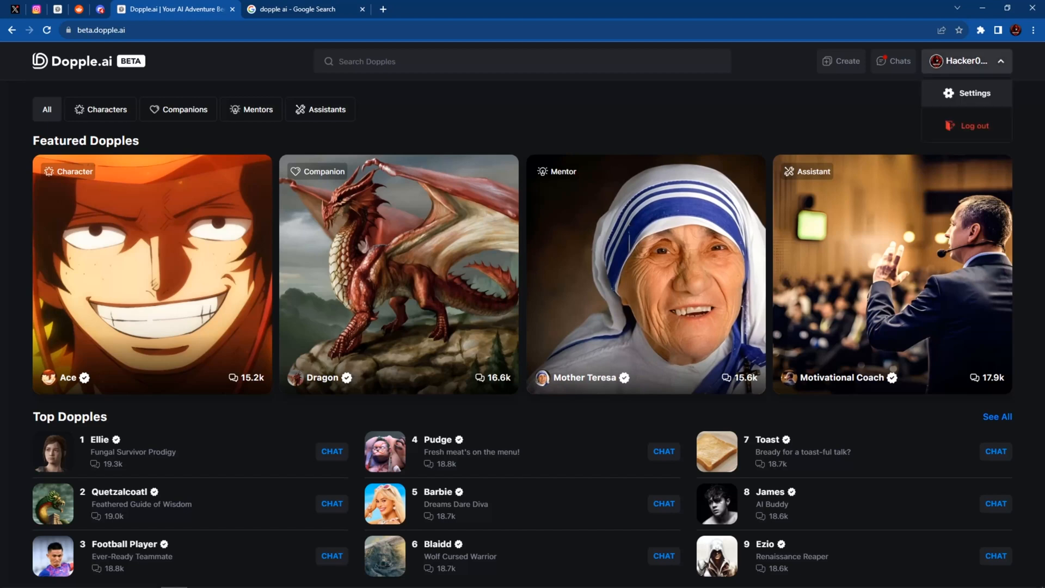
click(974, 92)
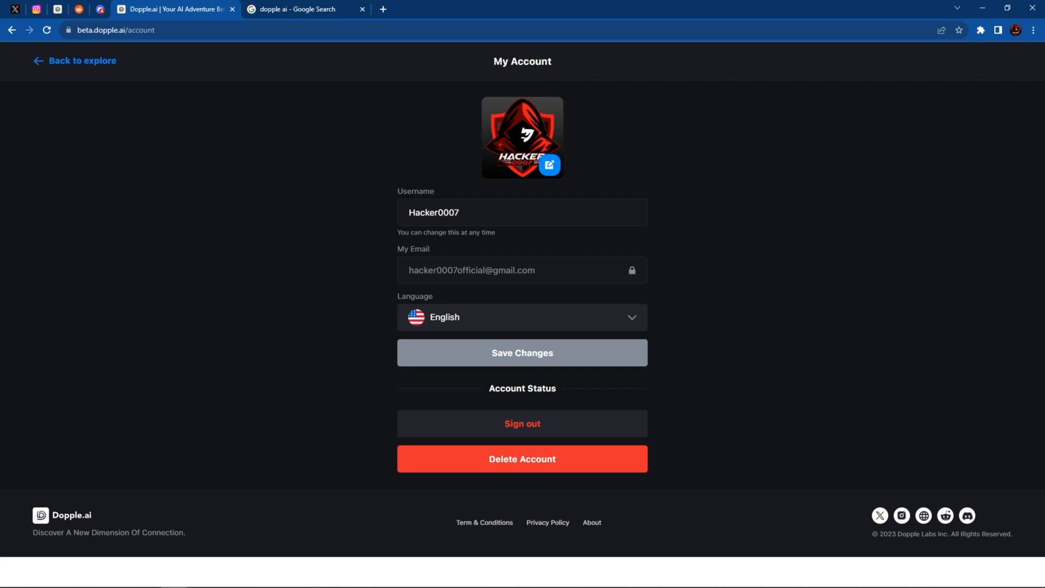
click(549, 164)
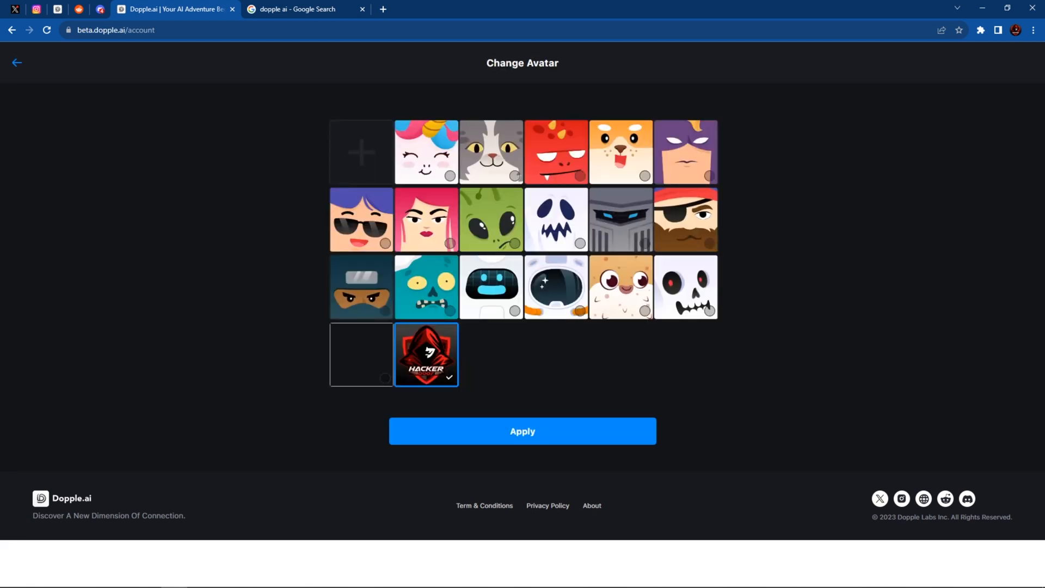
click(522, 430)
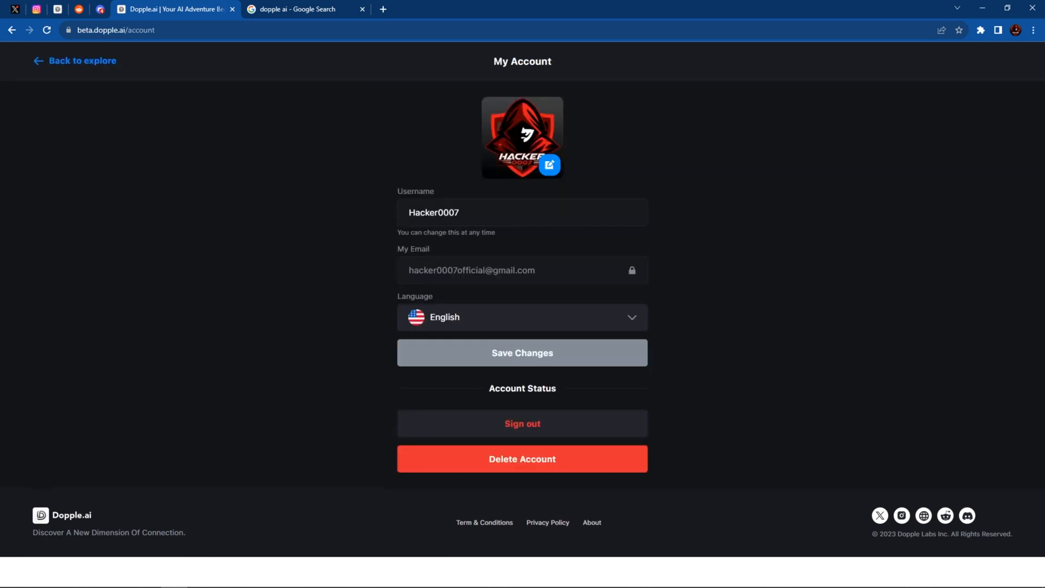
click(74, 60)
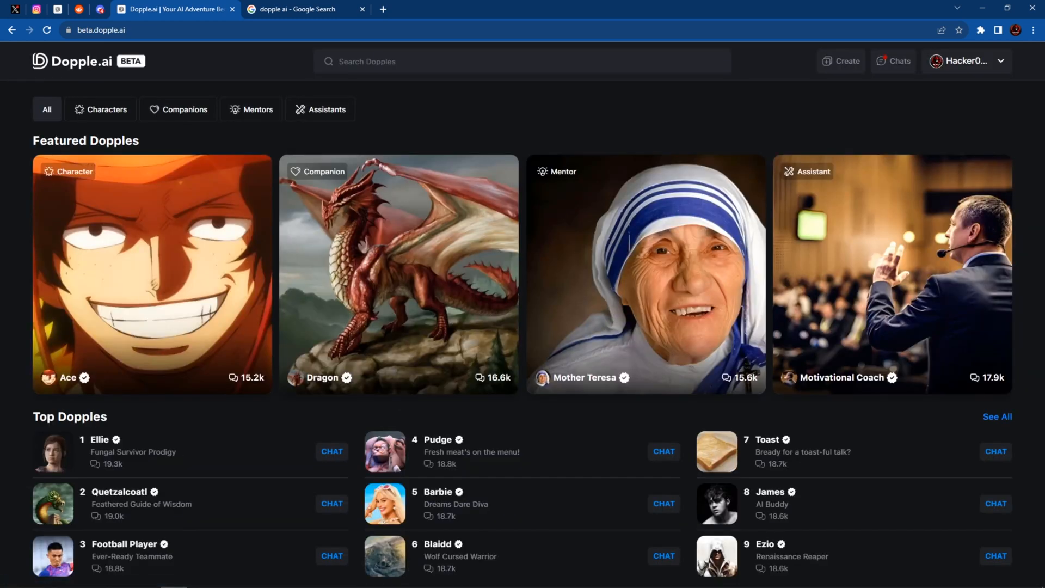
Browse the home-page Dopple listings up and down around the Barbie card
scroll(down, 3)
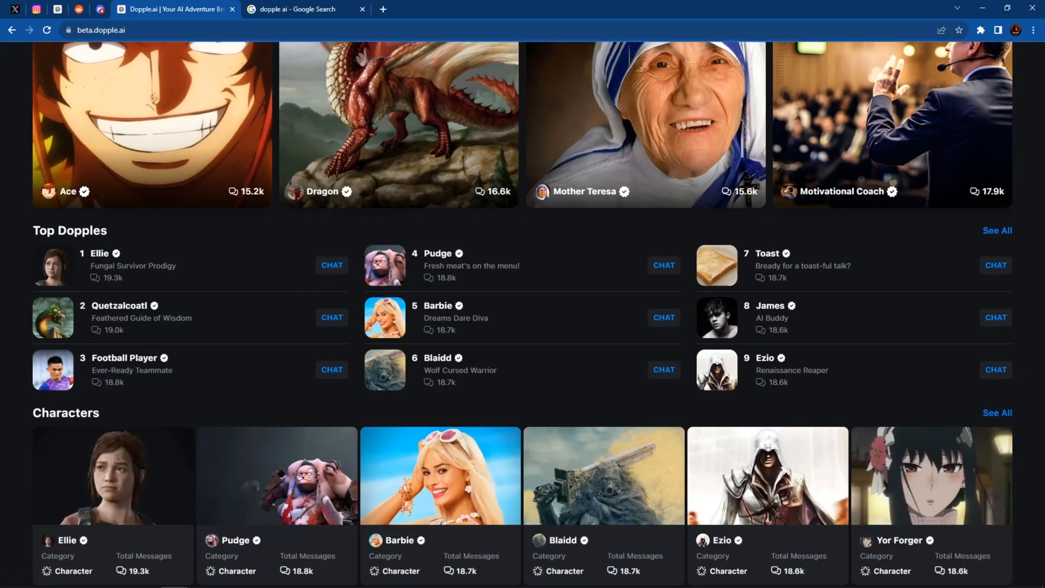
scroll(up, 3)
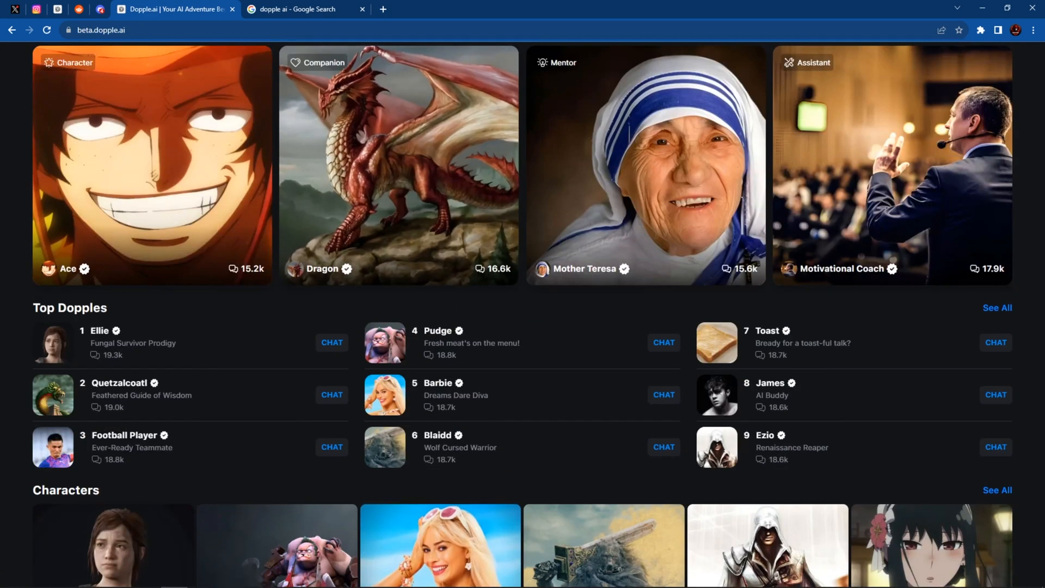
scroll(up, 3)
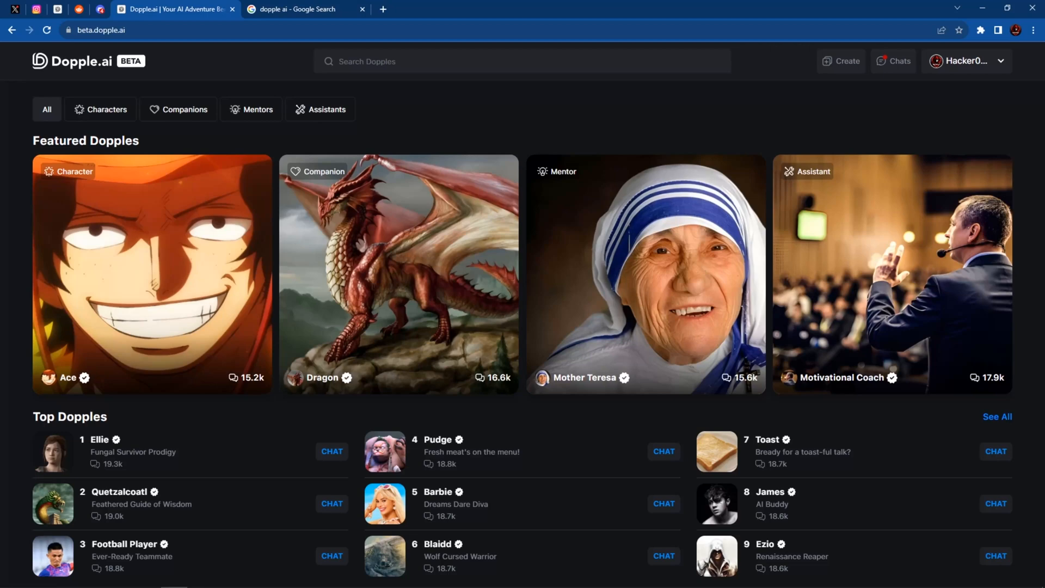
scroll(down, 3)
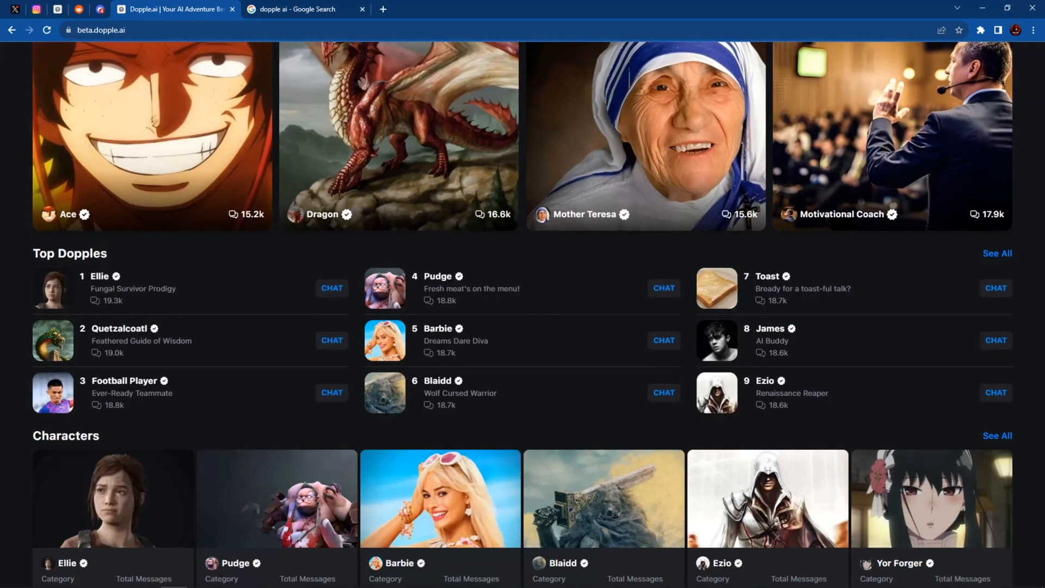
scroll(down, 3)
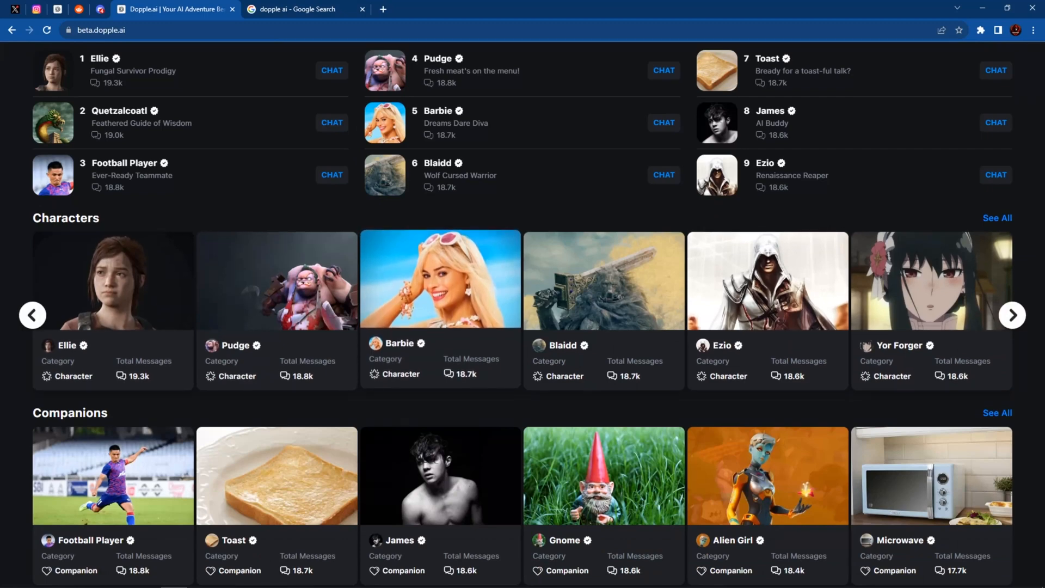
scroll(up, 3)
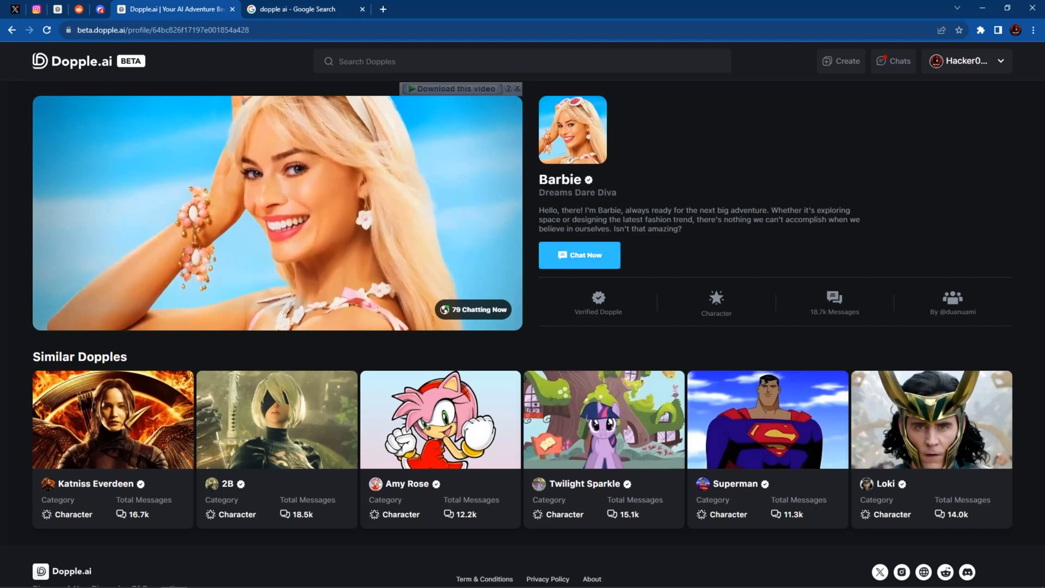
Begin a fresh conversation with Barbie via Chat Now on her profile
click(578, 255)
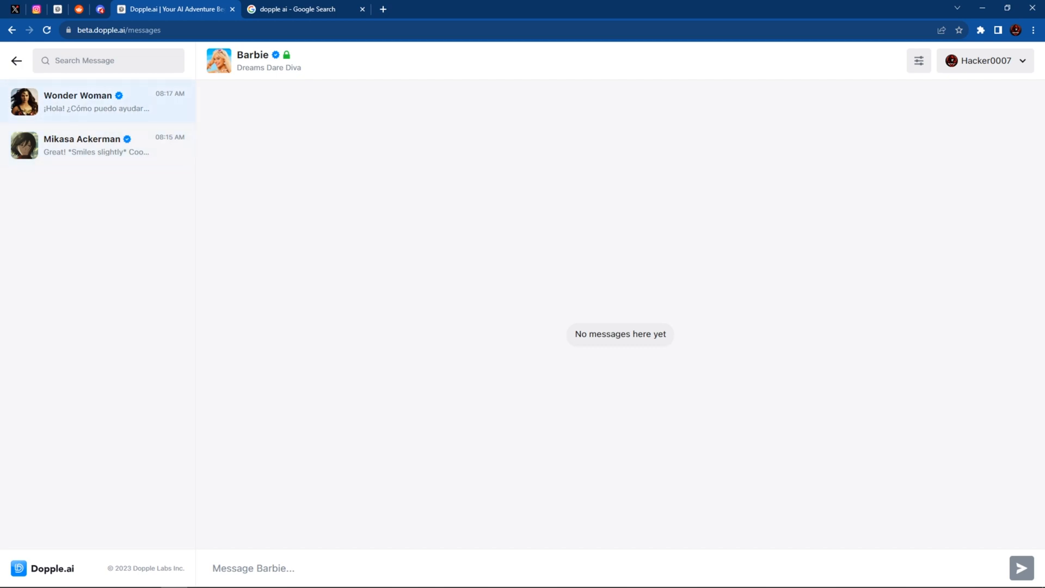
mouse_move(97, 145)
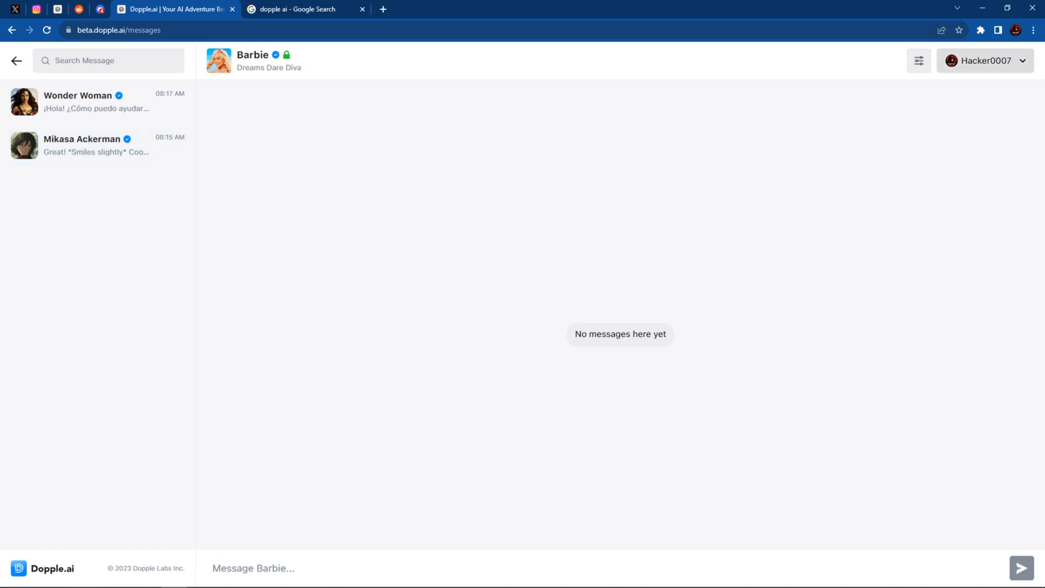
Choose the Candy theme under Chat Appearance in Settings and dismiss the panel
click(919, 60)
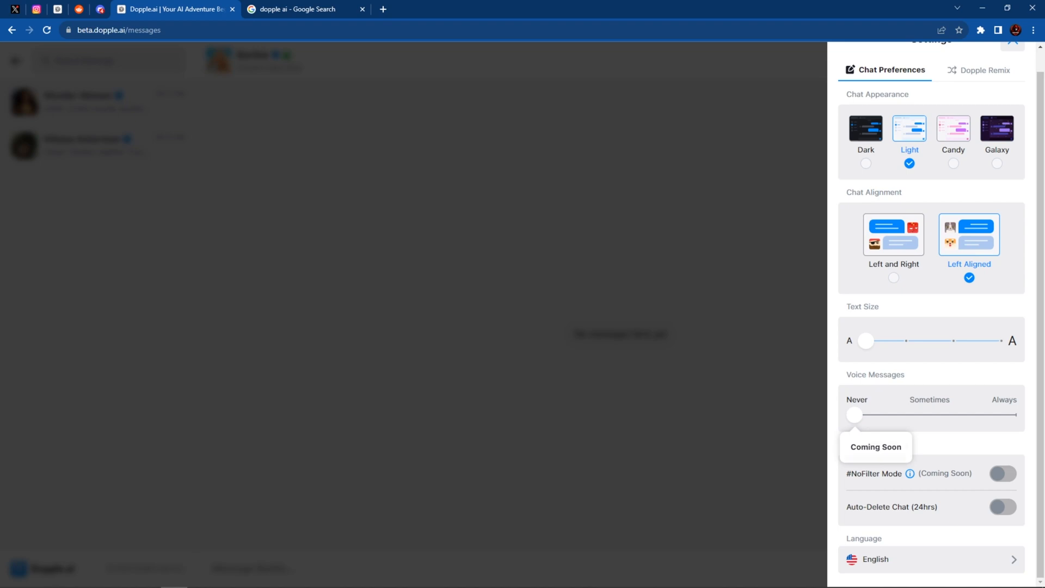
click(855, 415)
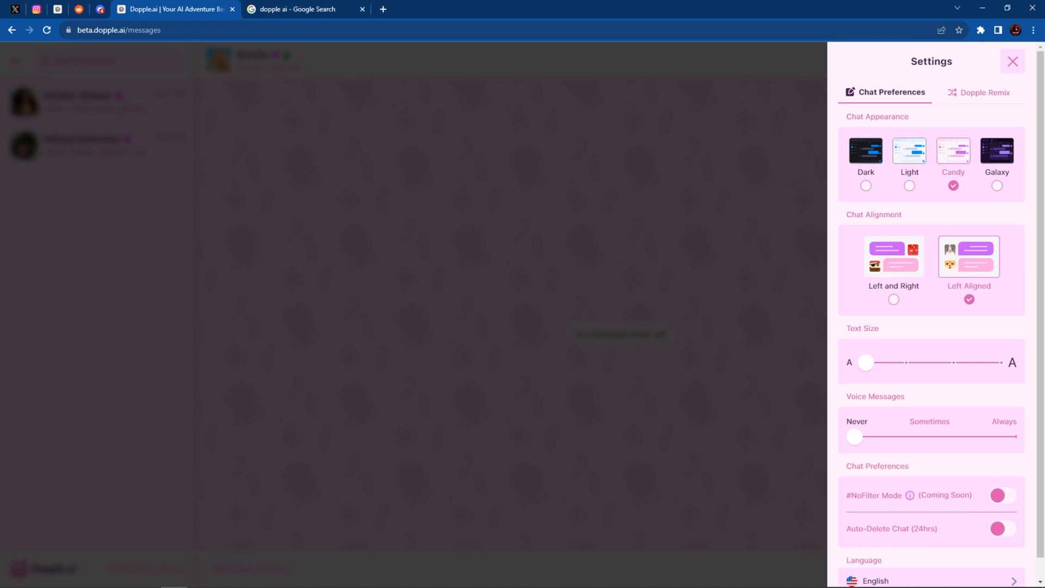
click(1012, 62)
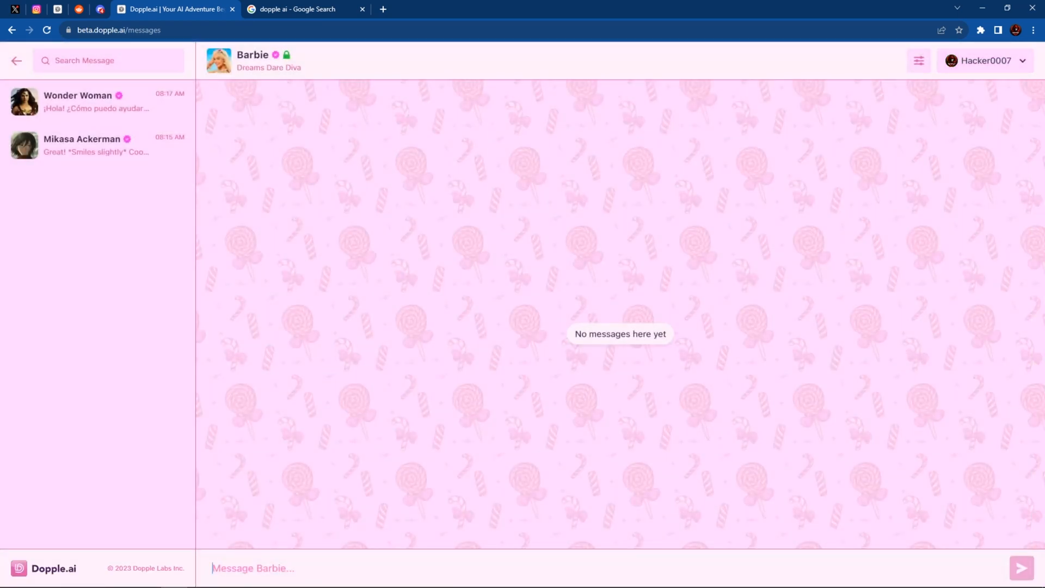
Send Barbie 'Hello', then a relationship-advice question, receiving her replies to both
text(H)
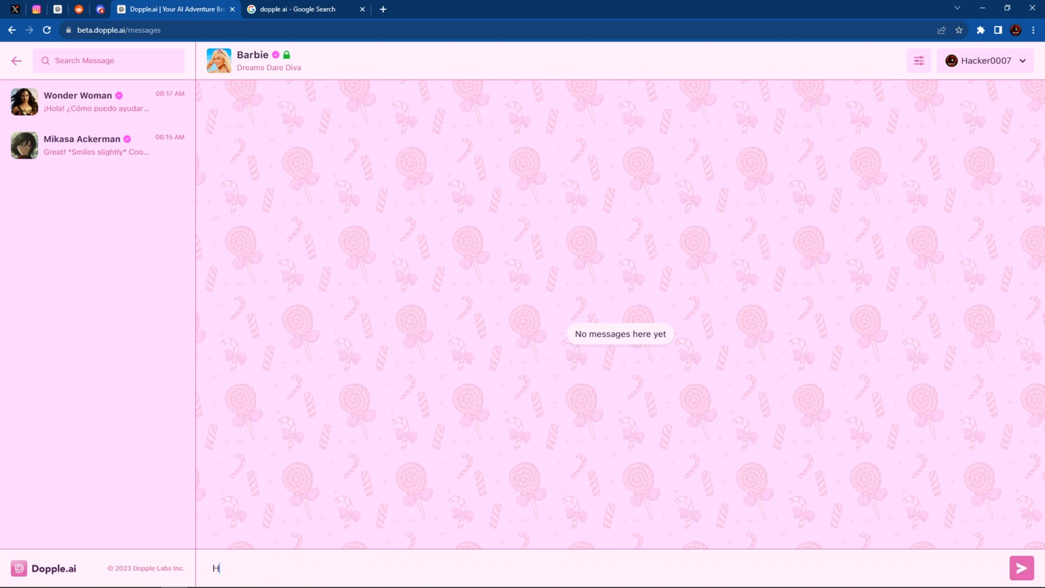
click(1022, 567)
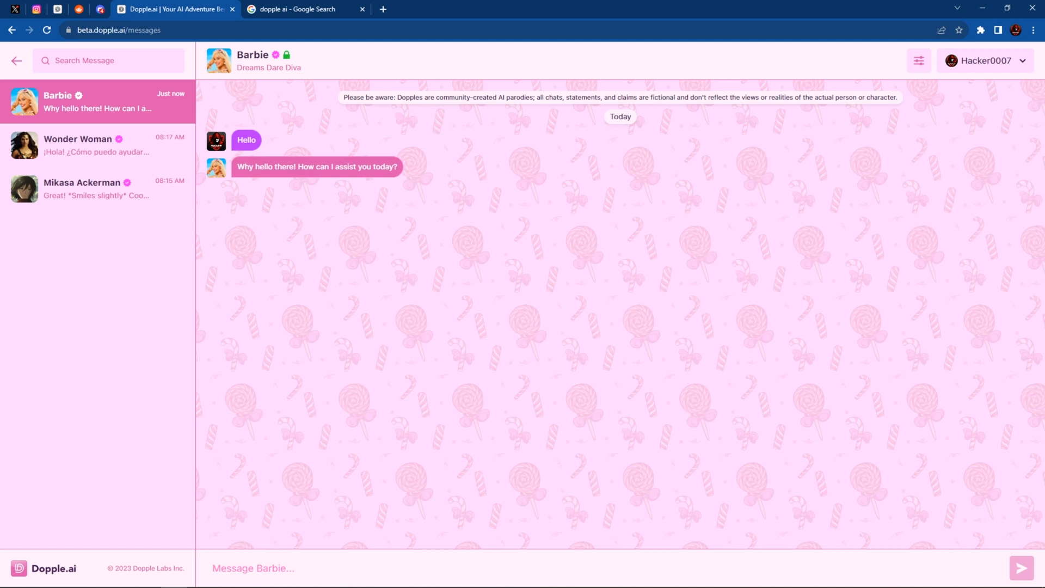
text(C)
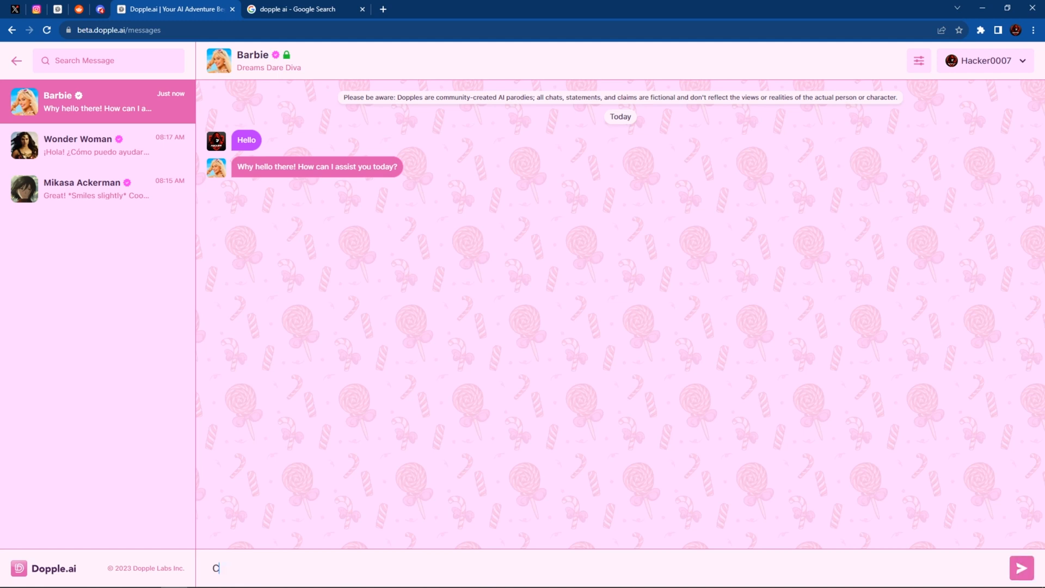
click(1021, 568)
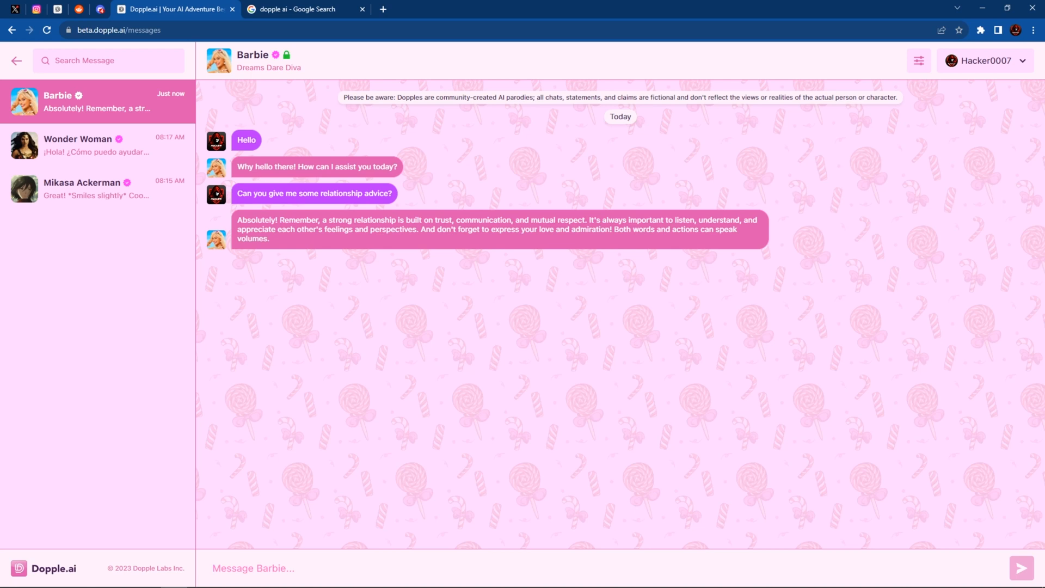
mouse_move(766, 229)
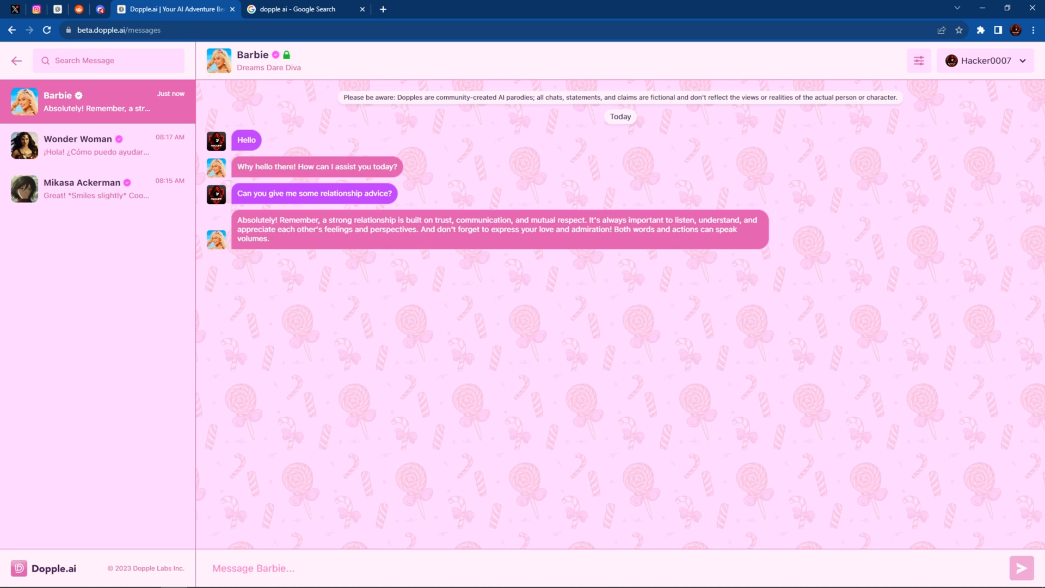
Adjust the chat settings to left-and-right message alignment and a larger text size
click(918, 60)
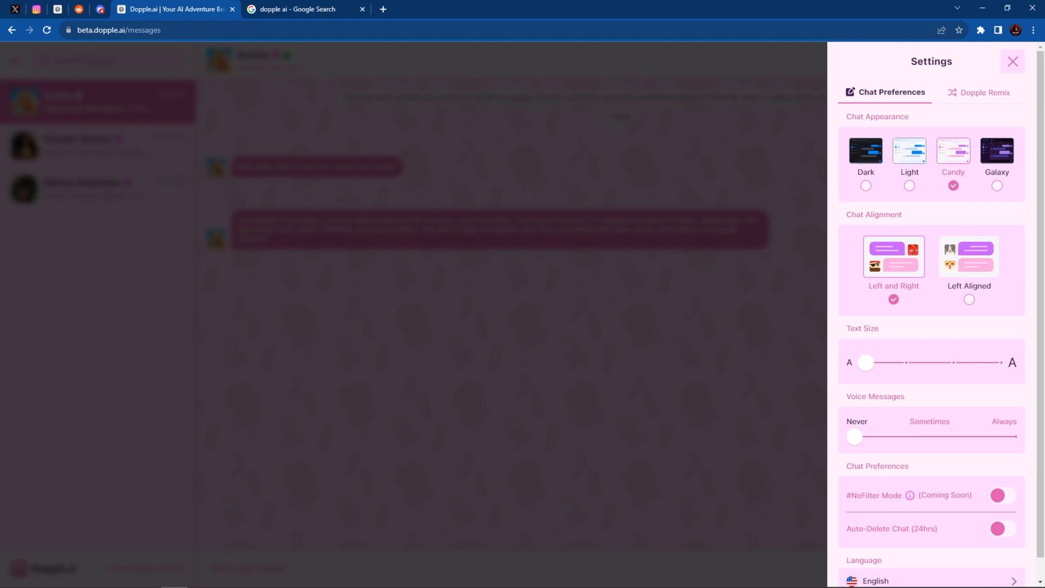
click(1013, 62)
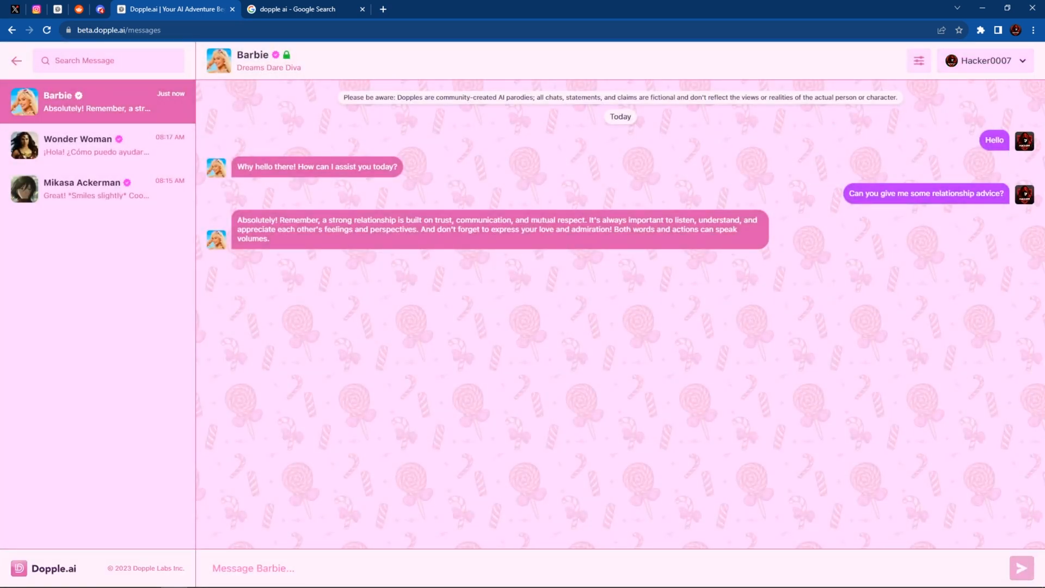
mouse_move(994, 140)
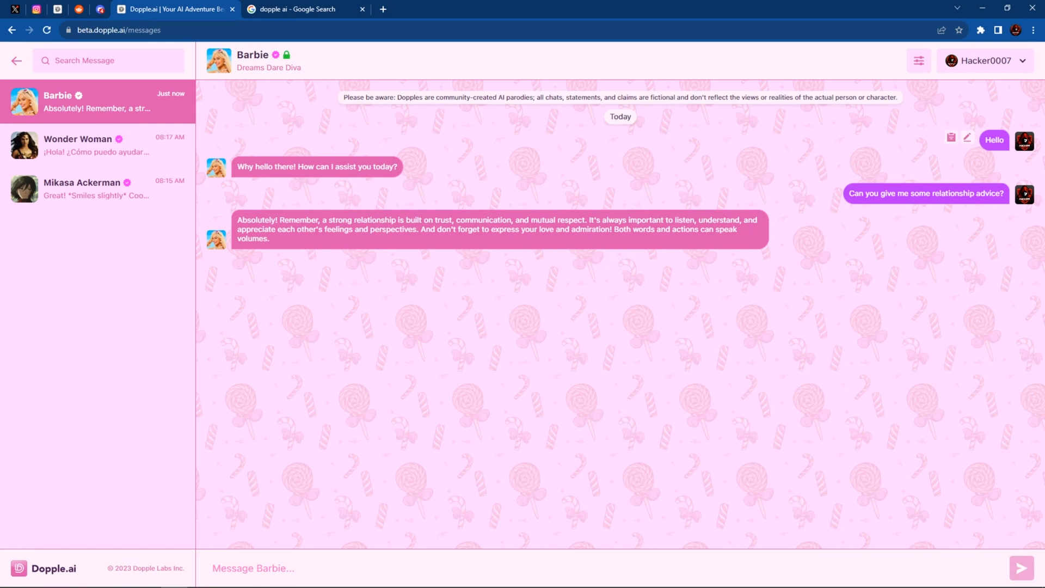
click(918, 60)
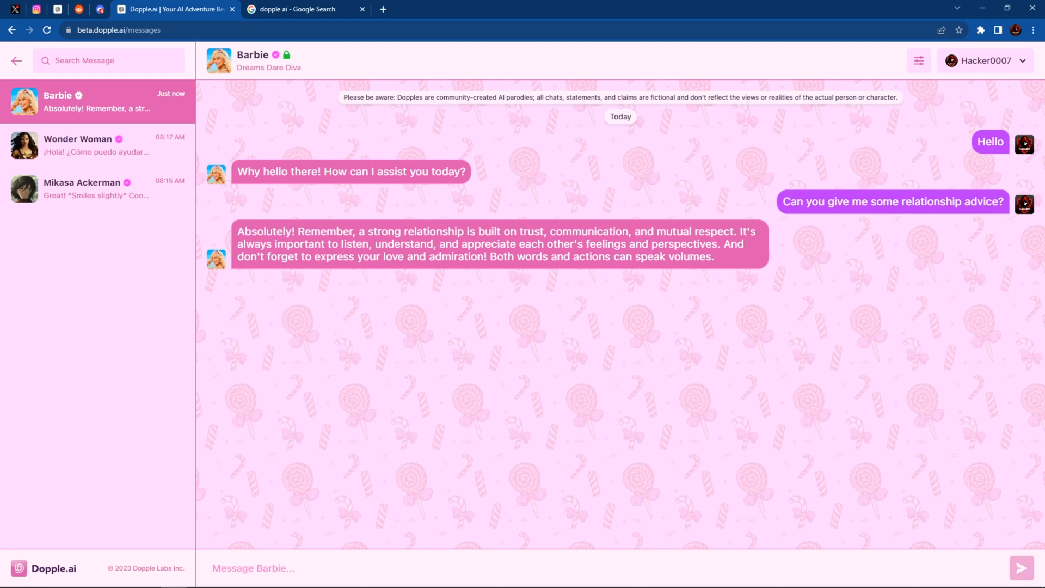
mouse_move(54, 567)
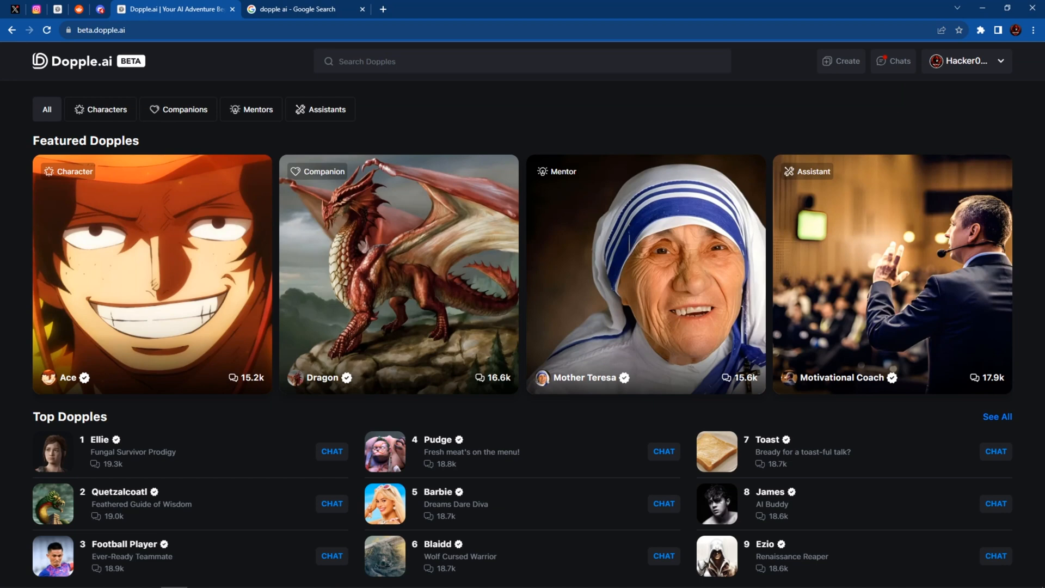
Browse the collections down to the Assistants row and footer, then go to Dopple's X profile
scroll(down, 3)
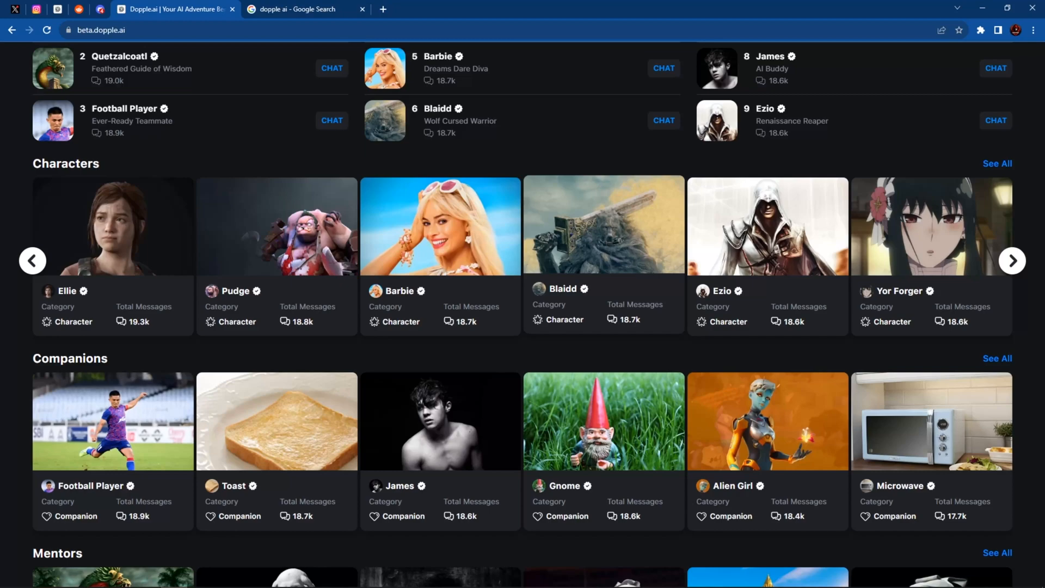
scroll(down, 3)
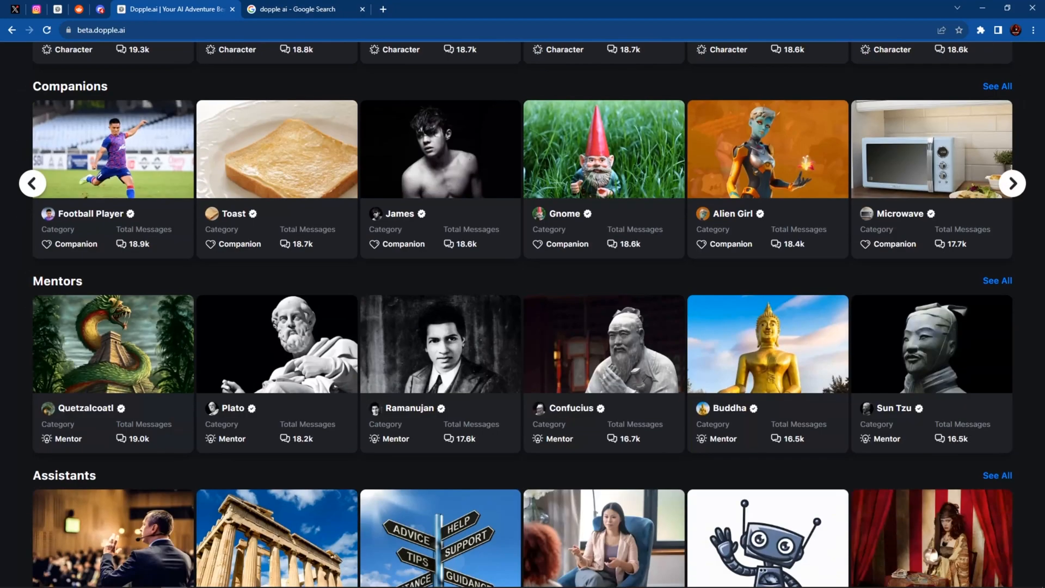
scroll(up, 3)
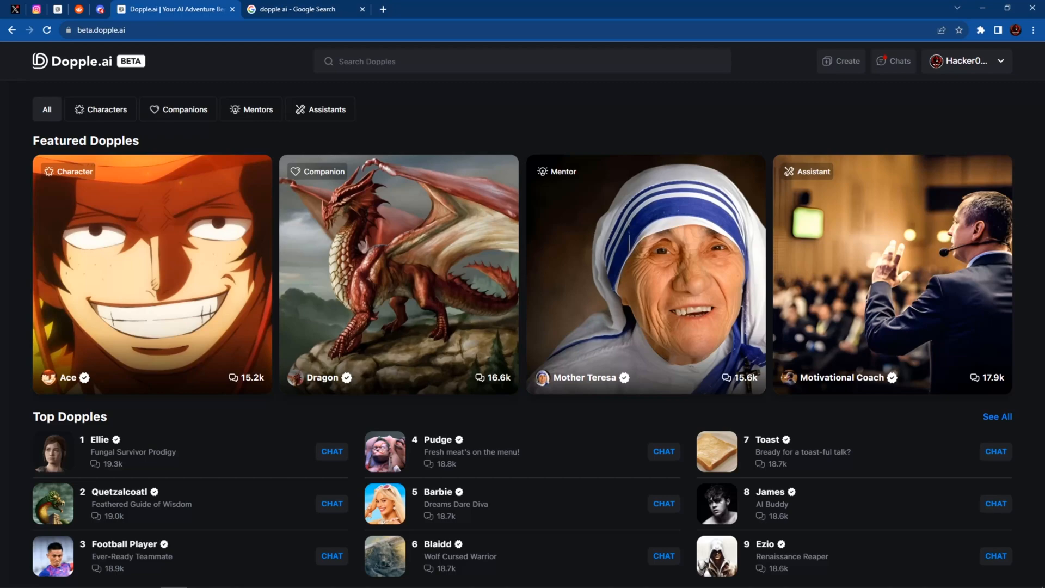
scroll(down, 3)
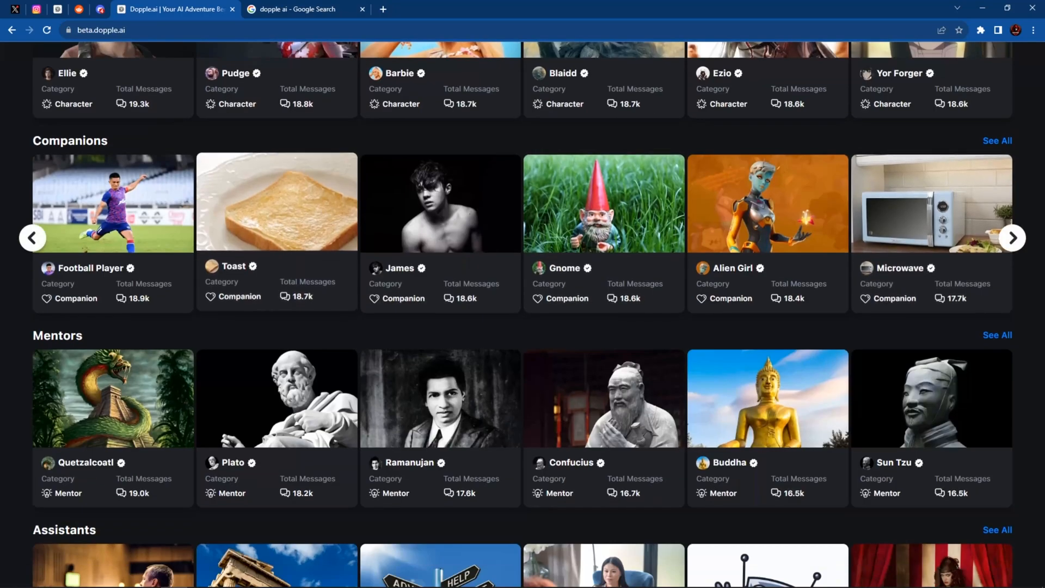
scroll(down, 3)
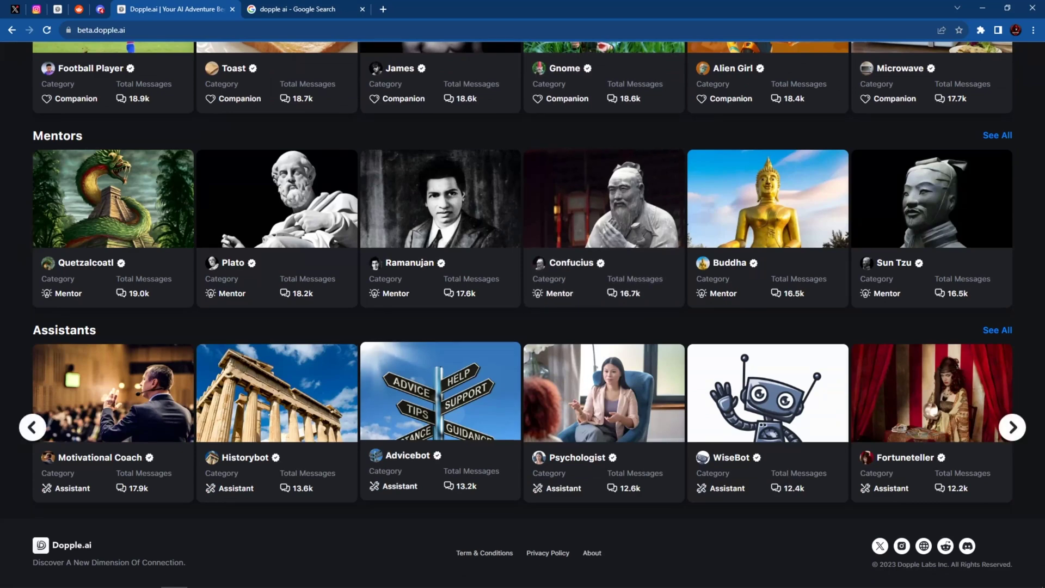
click(879, 546)
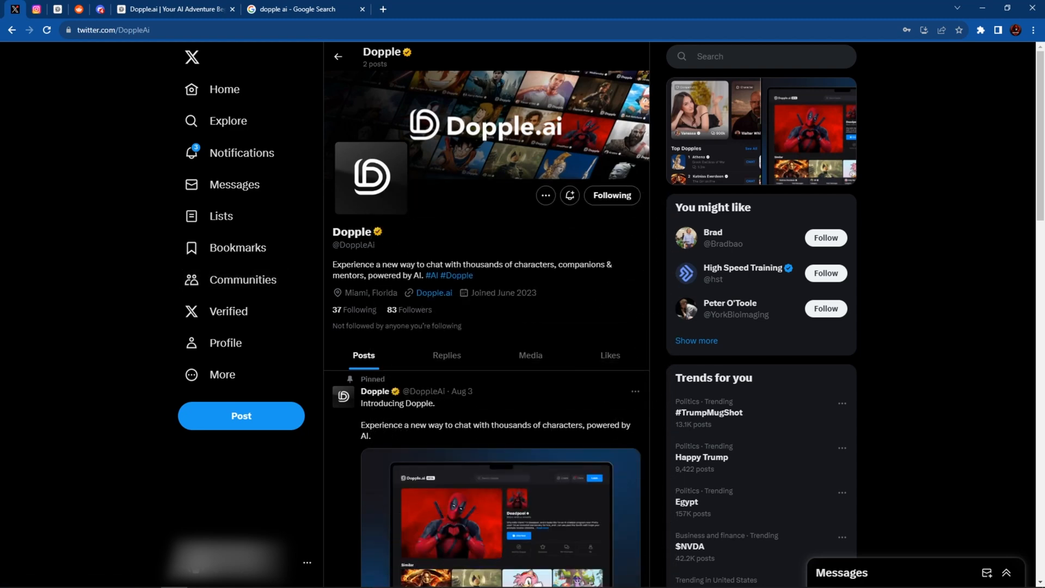
scroll(down, 3)
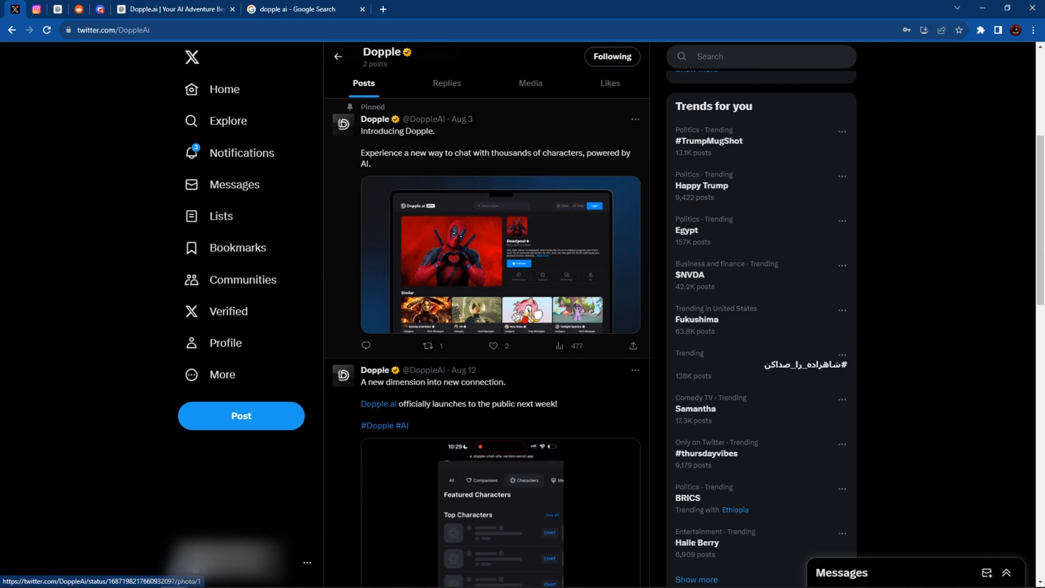
scroll(up, 3)
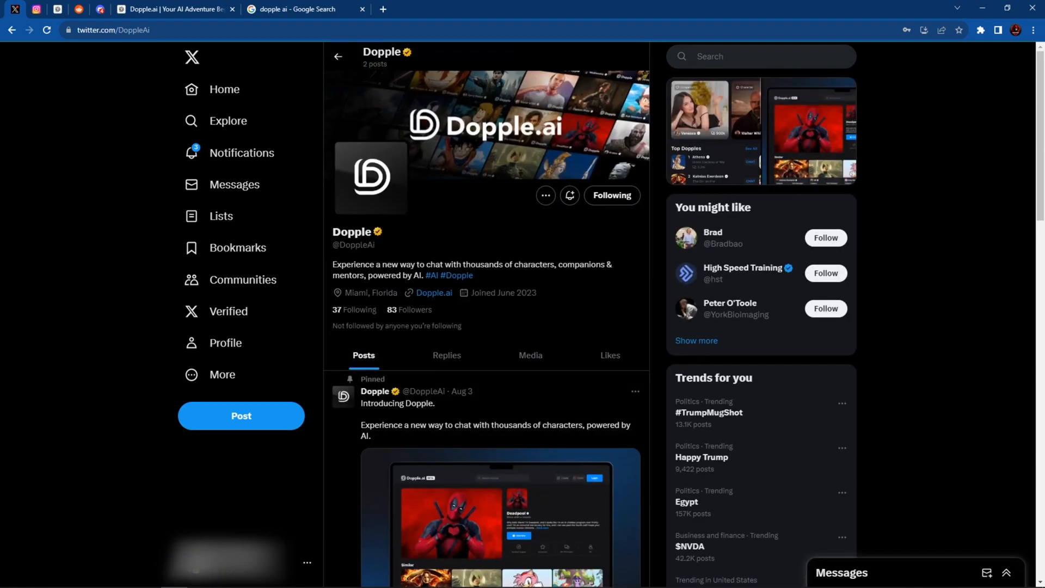
scroll(down, 3)
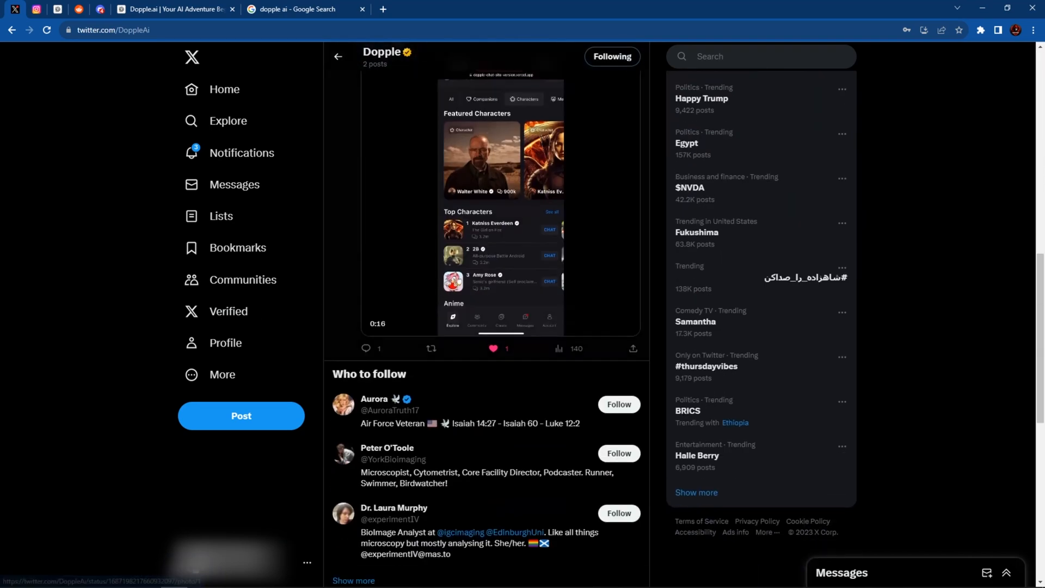
scroll(up, 3)
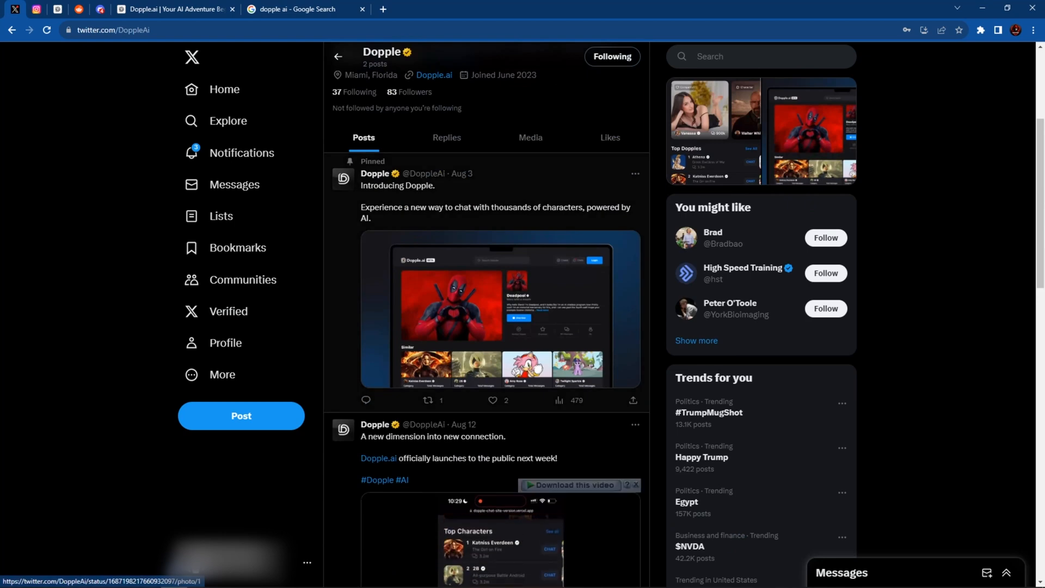
scroll(up, 3)
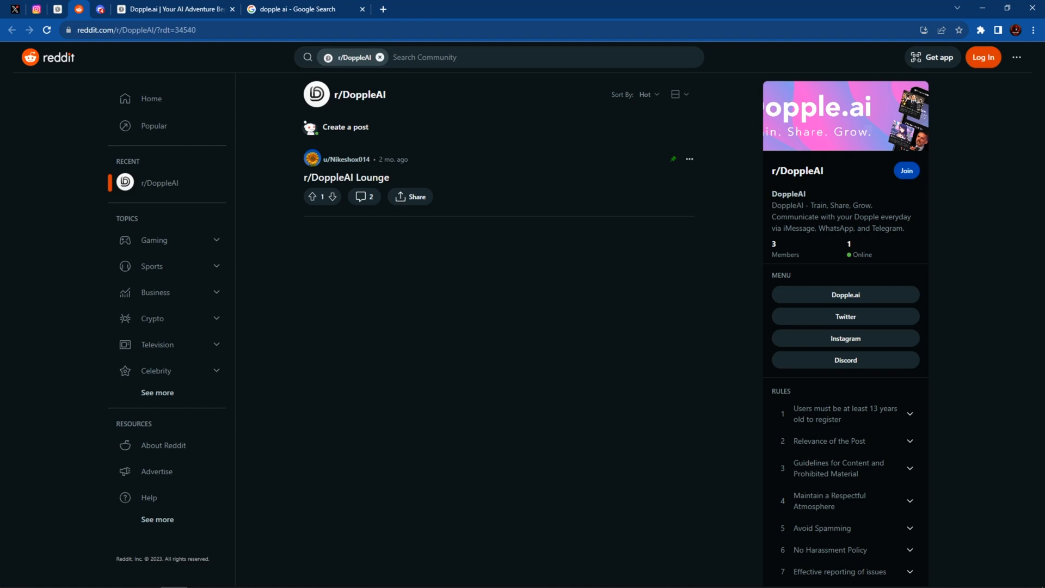
View Dopple's Discord announcements channel from r/DoppleAI, then come back to the Dopple.ai home tab
click(844, 360)
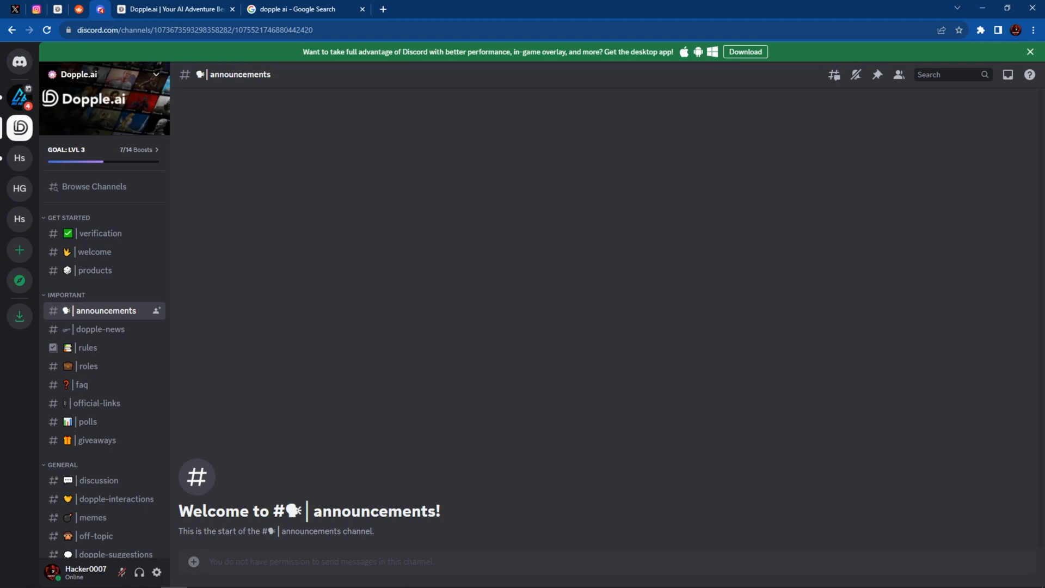
click(173, 9)
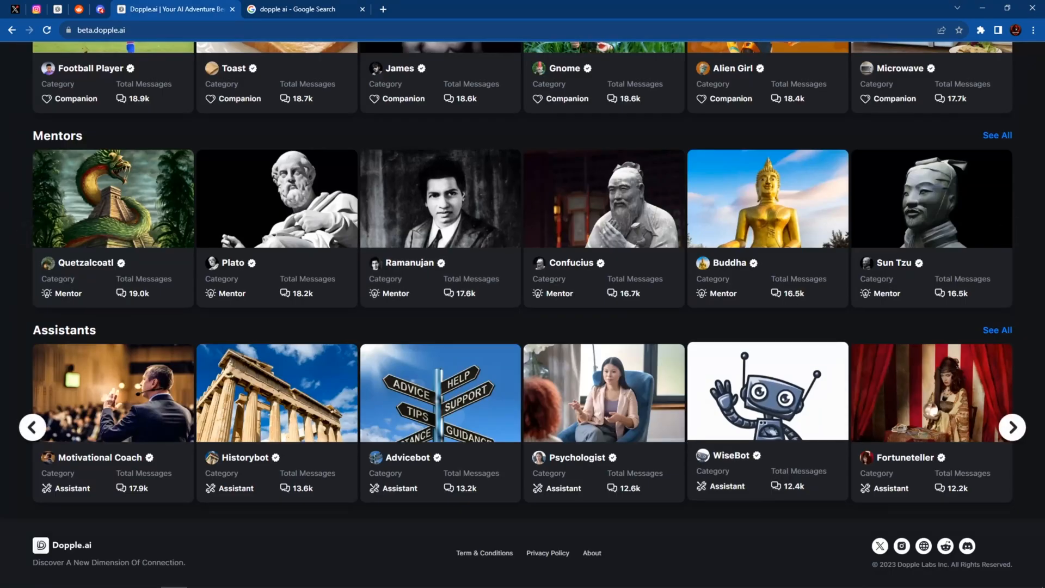
scroll(up, 3)
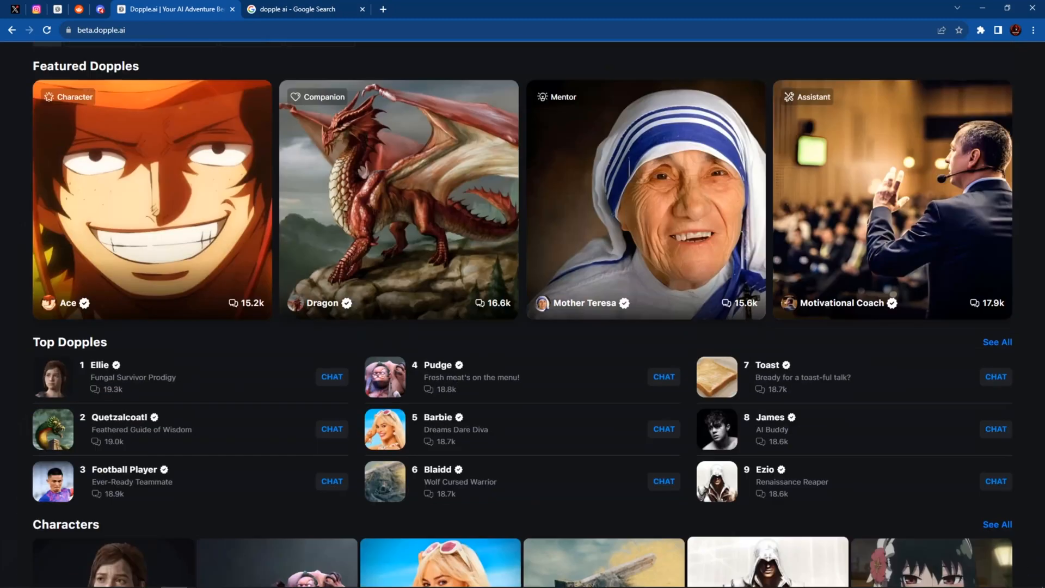
scroll(up, 3)
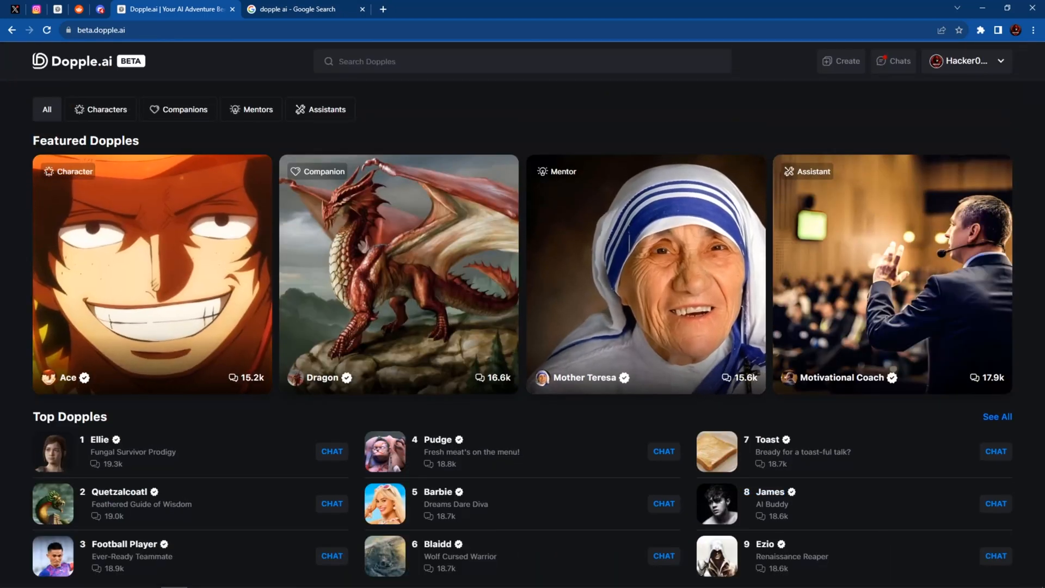
scroll(down, 3)
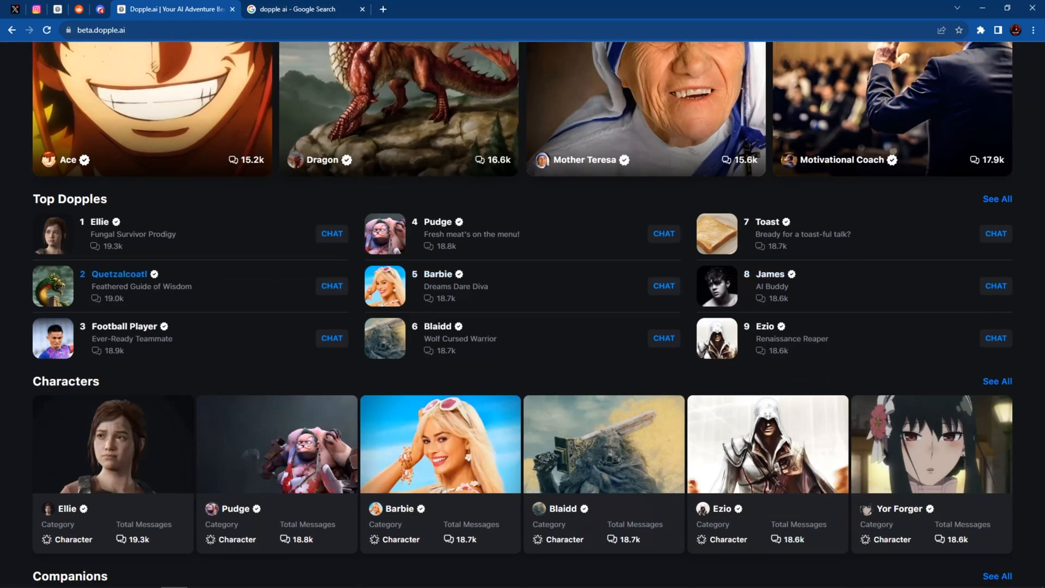
scroll(down, 3)
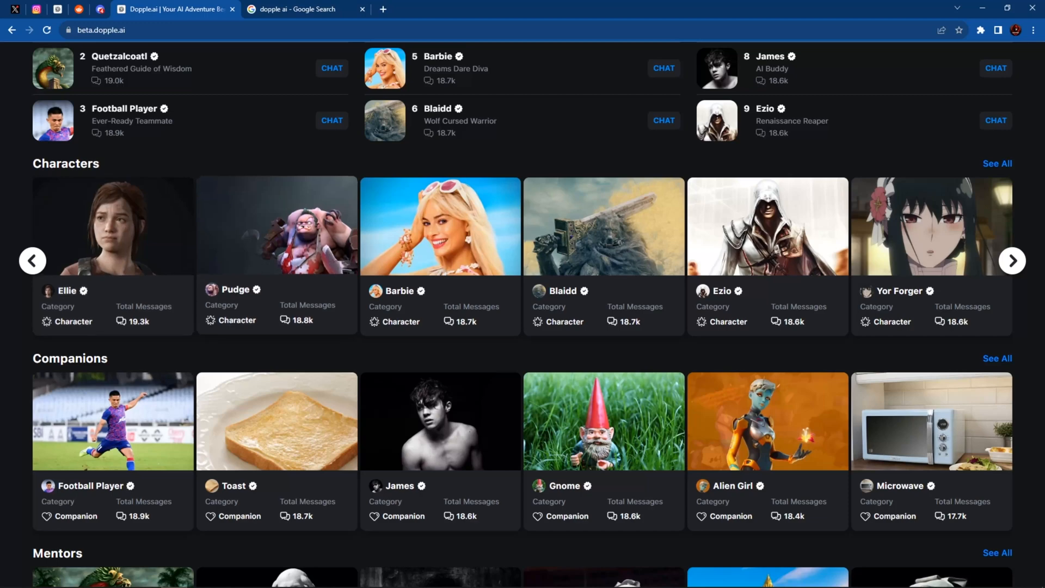
scroll(up, 3)
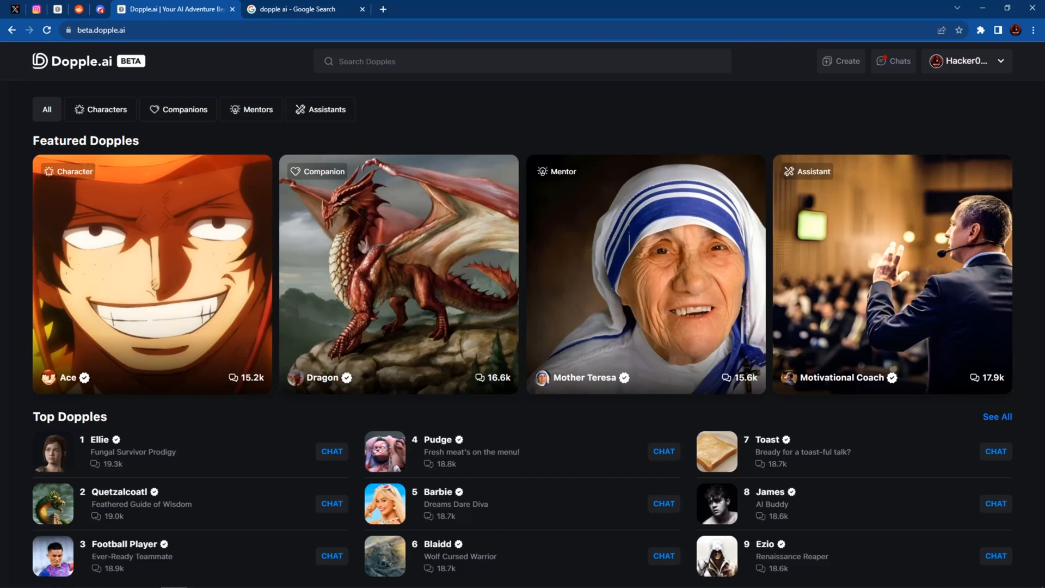
scroll(down, 3)
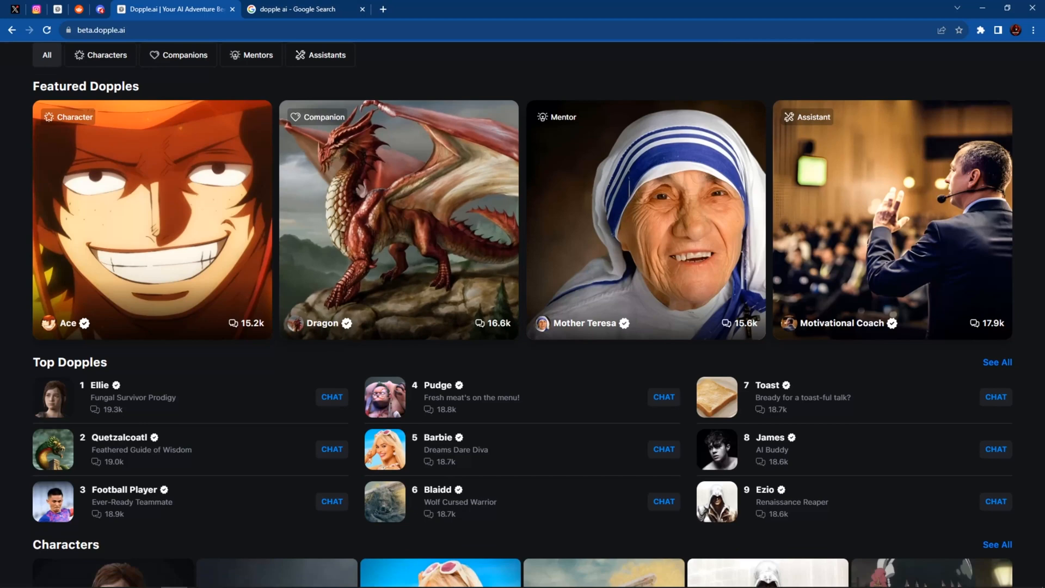
scroll(up, 3)
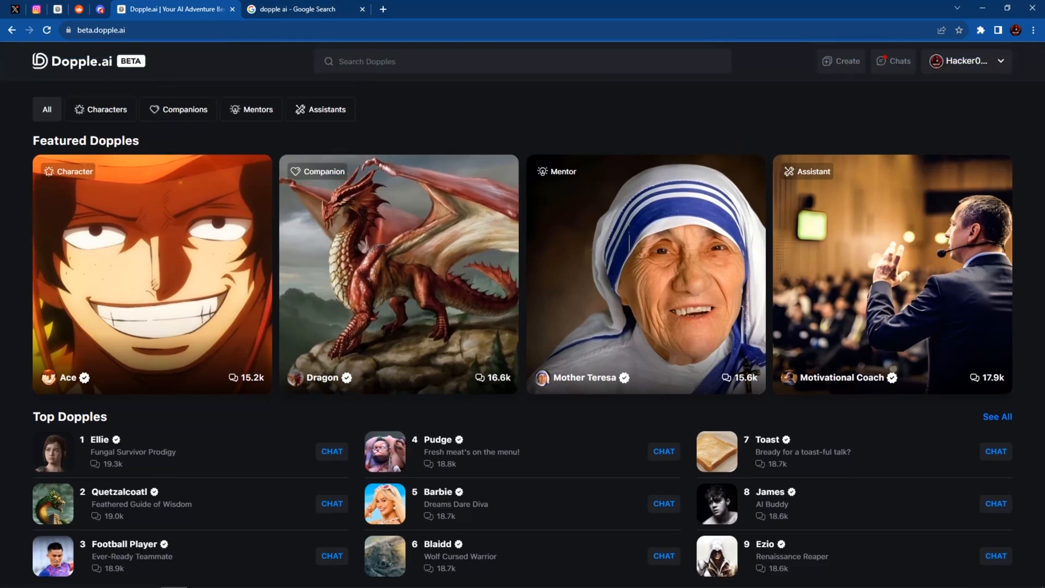
mouse_move(841, 60)
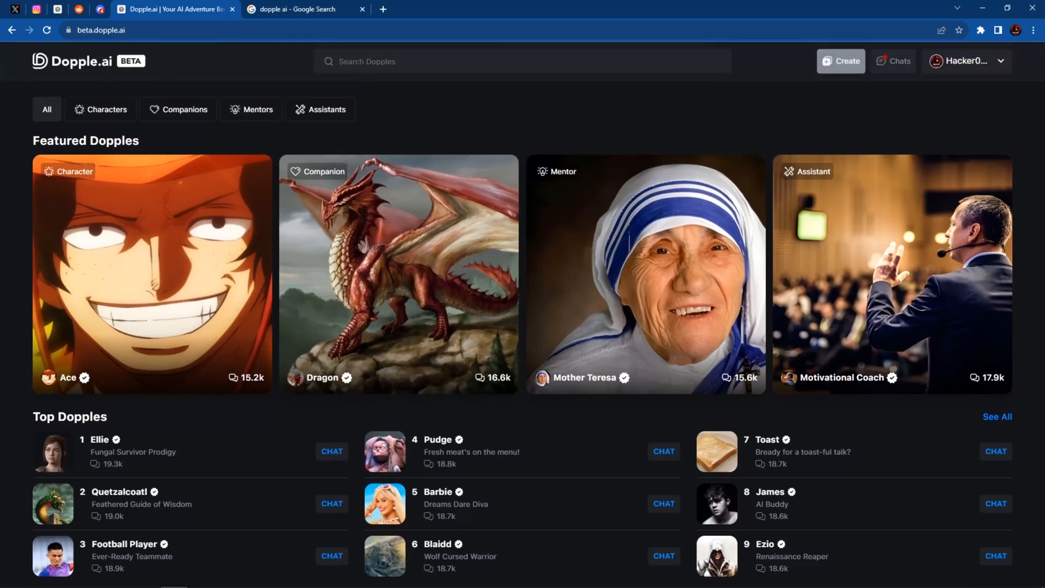
Request Dopple creation, landing on the 'You're on the list' waitlist, and close the confirmation
click(841, 60)
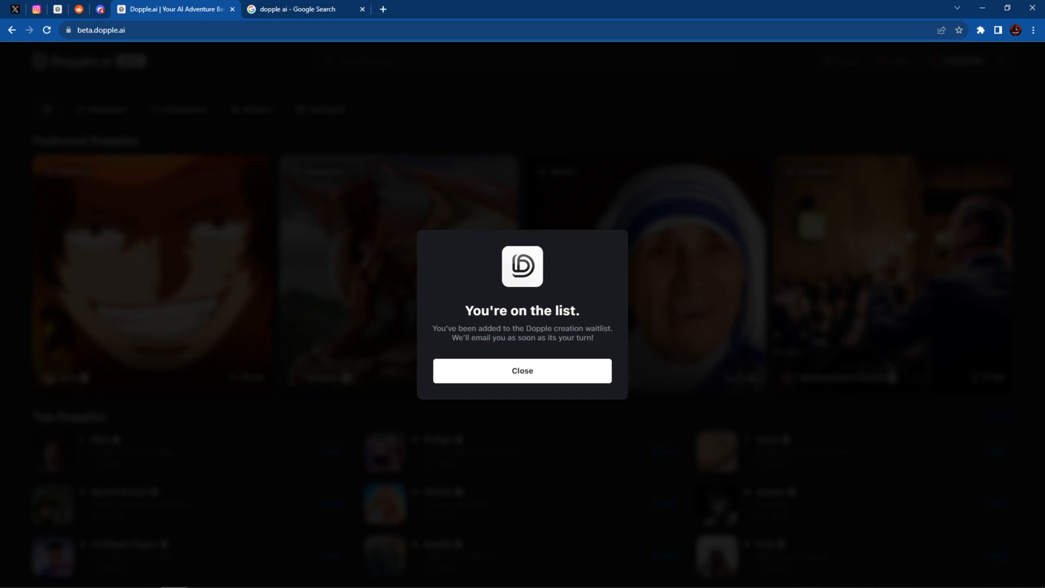
click(522, 371)
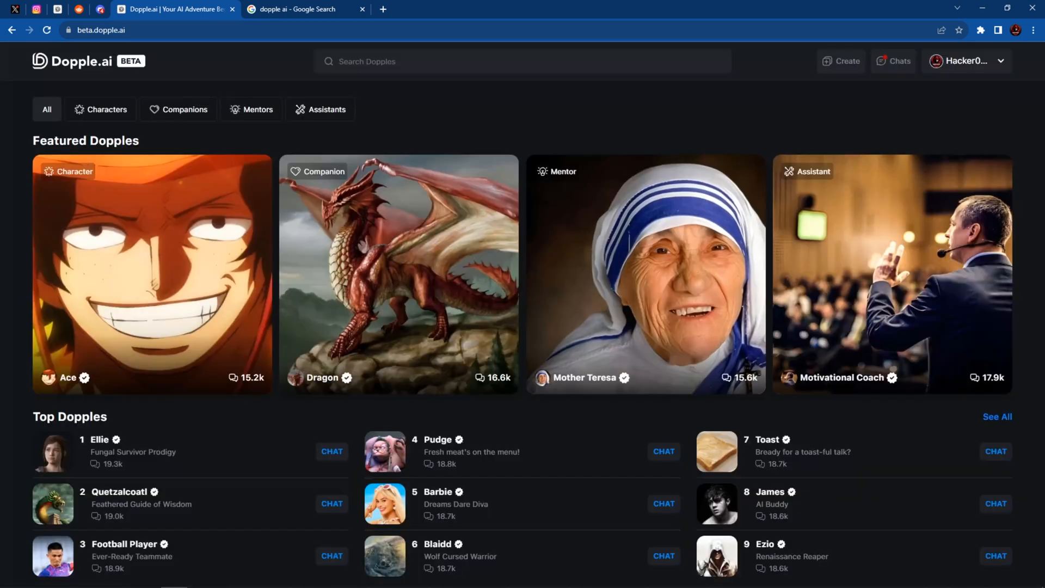